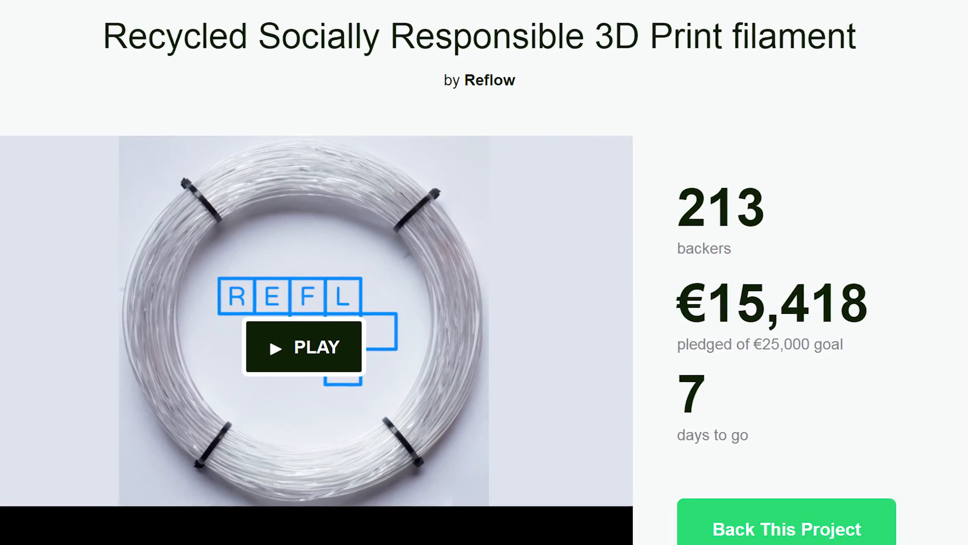
# - Scroll the Reflow campaign page down to the About this project section and rewards
pyautogui.click(302, 347)
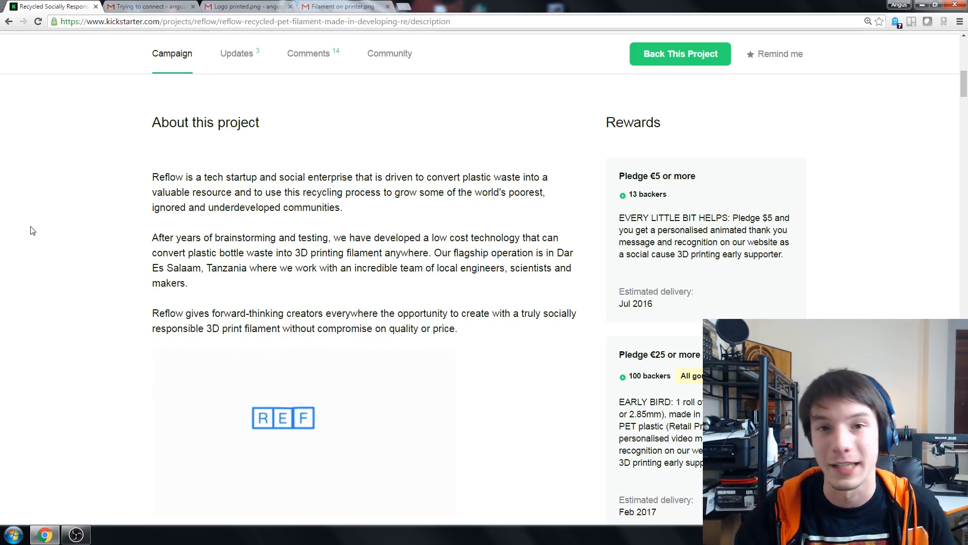
pyautogui.scroll(-3)
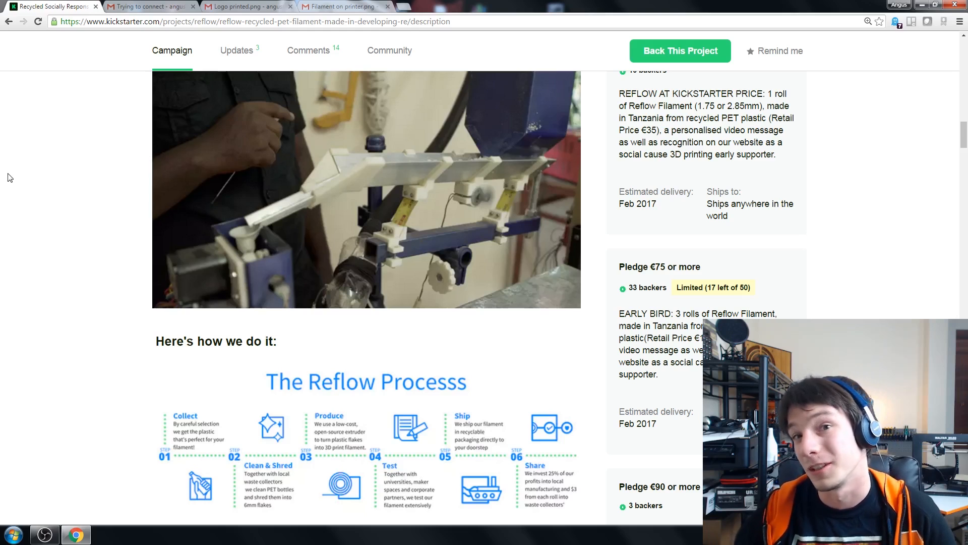
# - Switch to the Gmail attachment photo of the filament spool on the printer
pyautogui.click(347, 5)
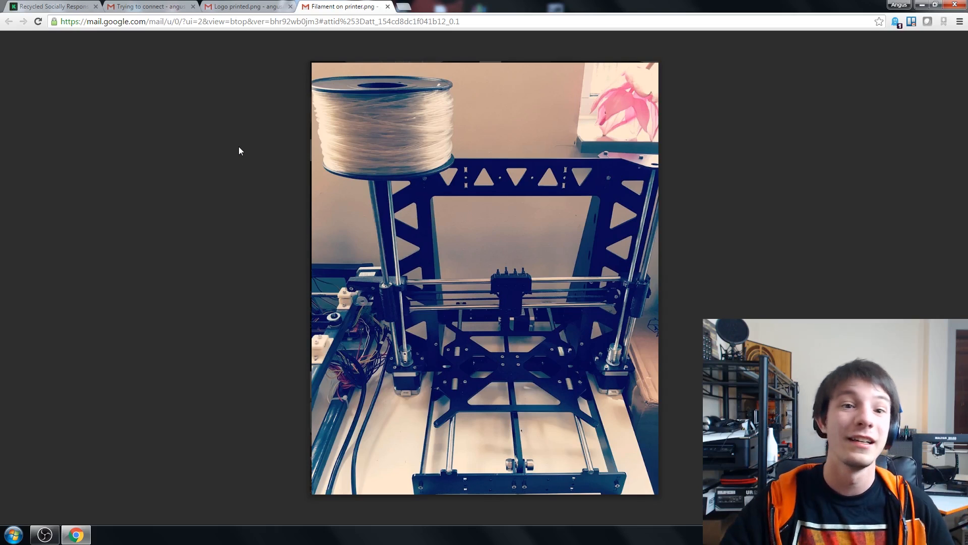
# - Switch to the Gmail attachment photo of the printed blue REFLOW logo
pyautogui.click(247, 6)
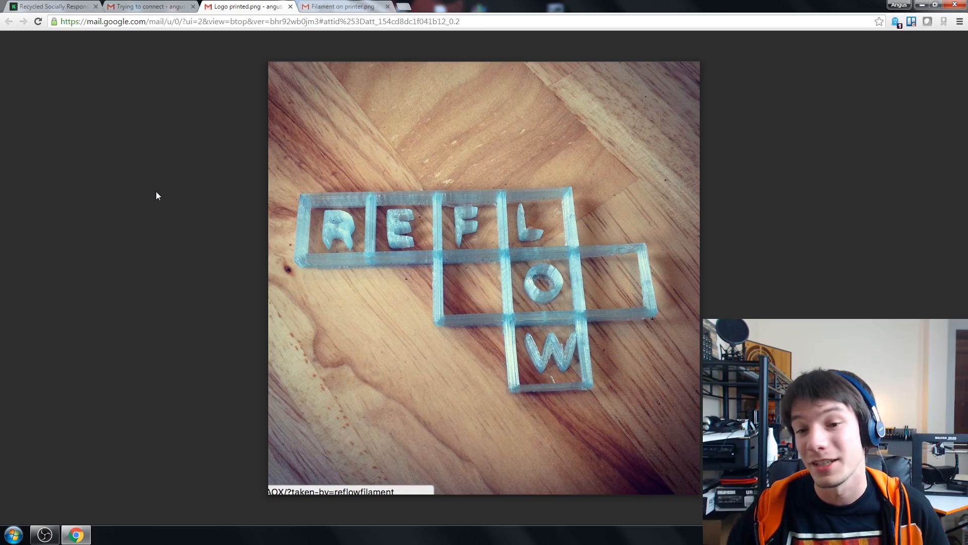
# - Return to the Reflow Kickstarter campaign page
pyautogui.click(51, 6)
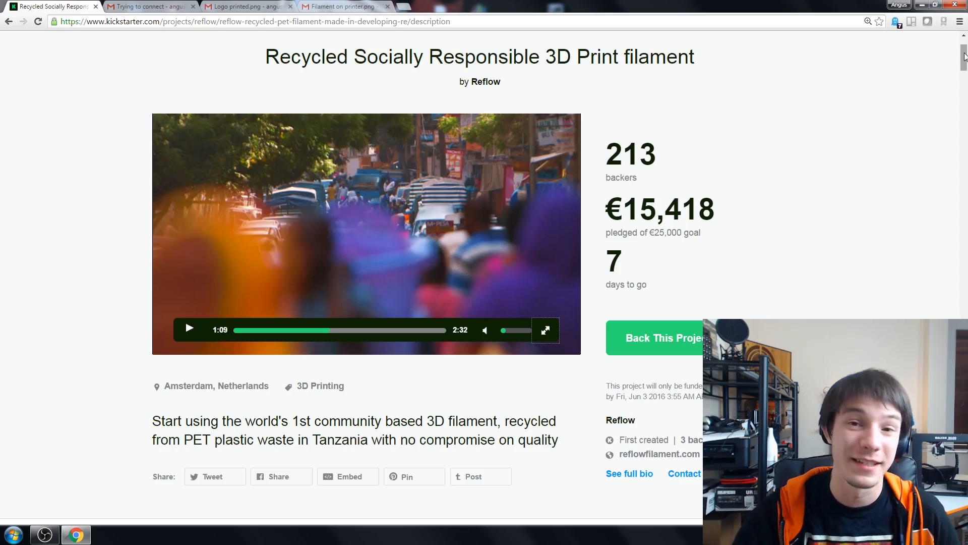
# - Scroll down the Reflow page to the filament product details and workshop machine photo
pyautogui.scroll(-3)
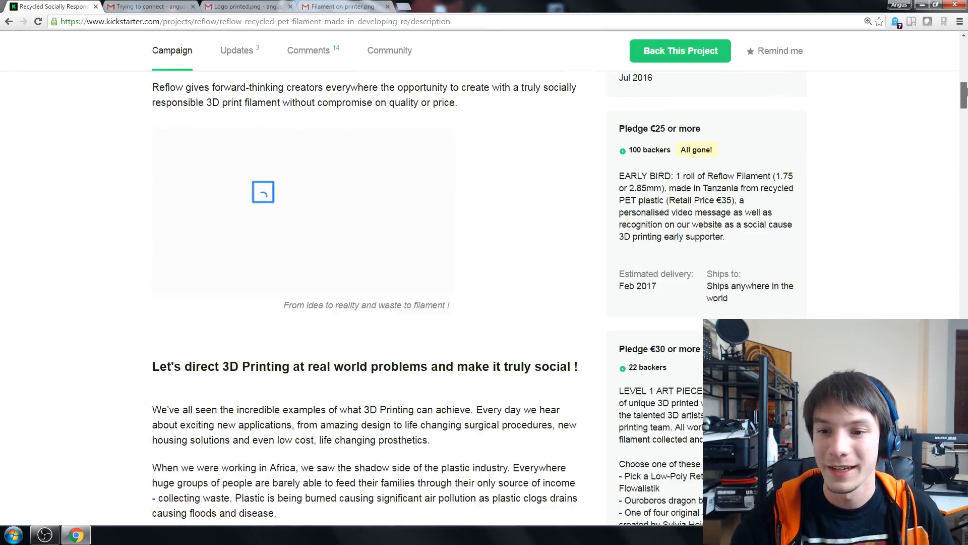
pyautogui.scroll(-3)
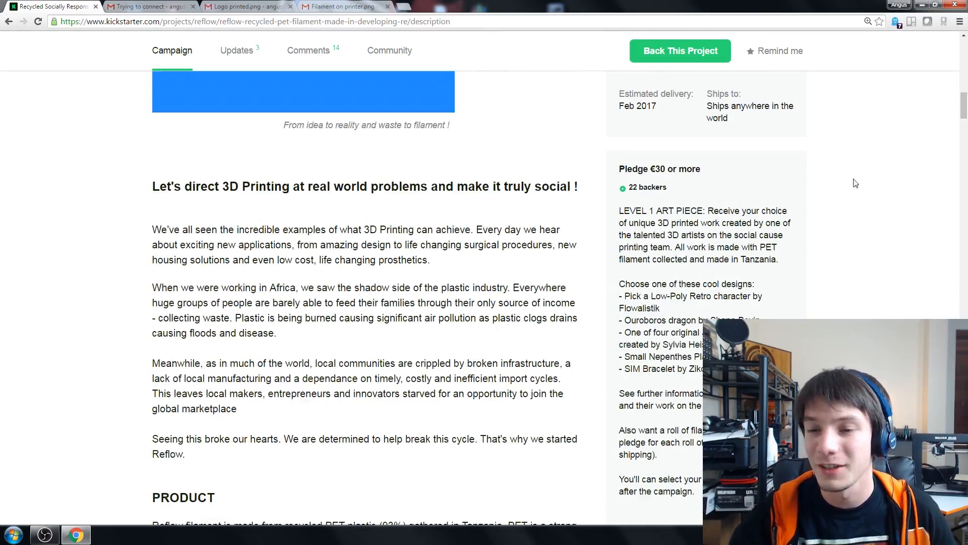
pyautogui.scroll(-3)
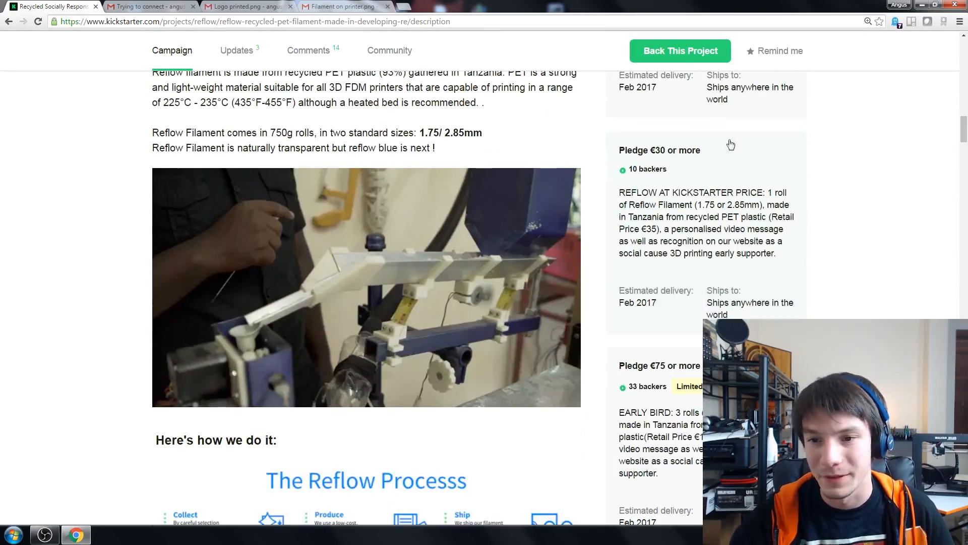